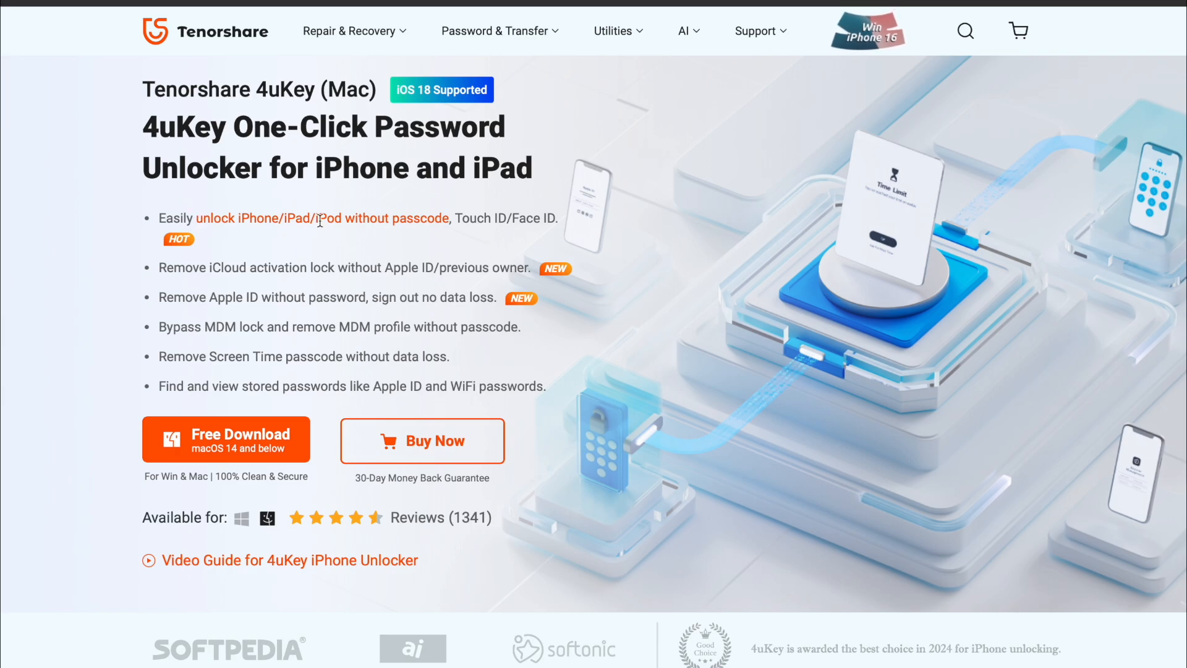
{"action": "mouse_move", "coordinate": [467, 270]}
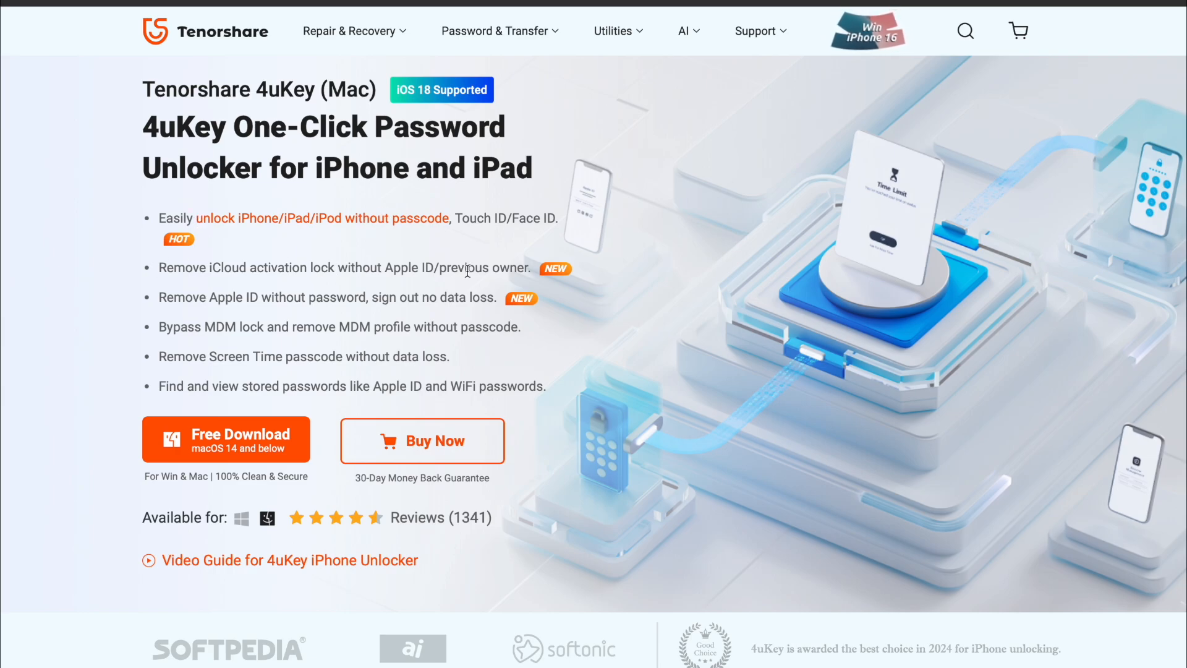
Scroll the 4uKey product page past the unlock scenarios to the Bypass MDM Without Losing Data card
{"action": "double_click", "coordinate": [227, 327]}
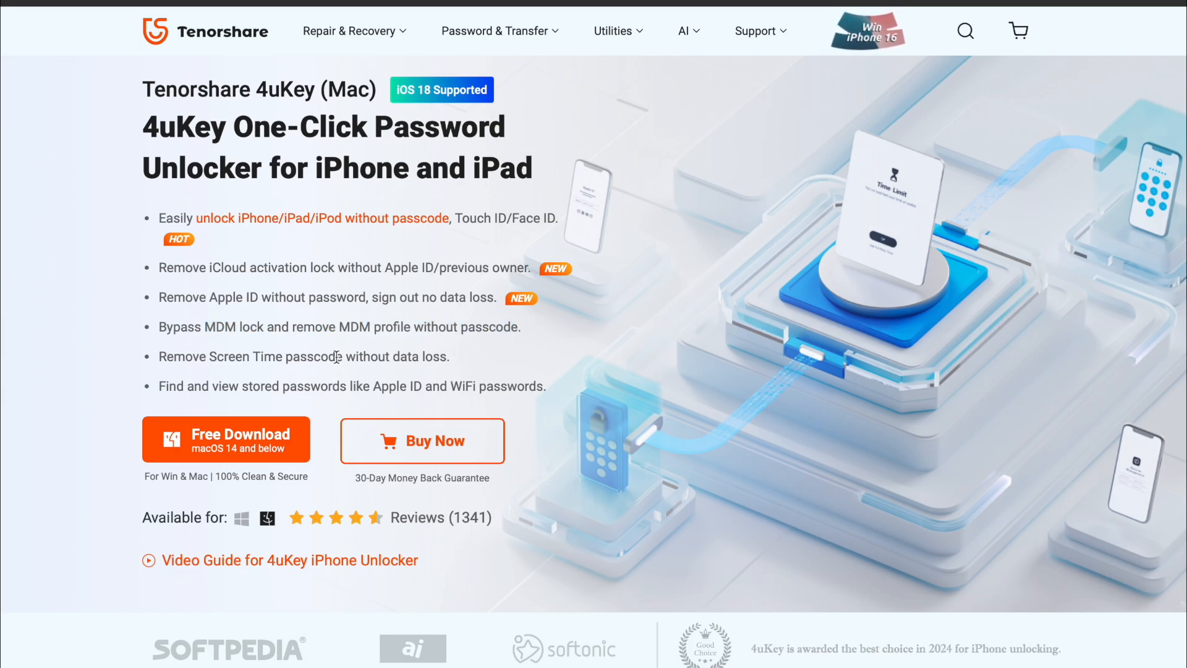
{"action": "scroll", "scroll_direction": "down", "scroll_amount": 3}
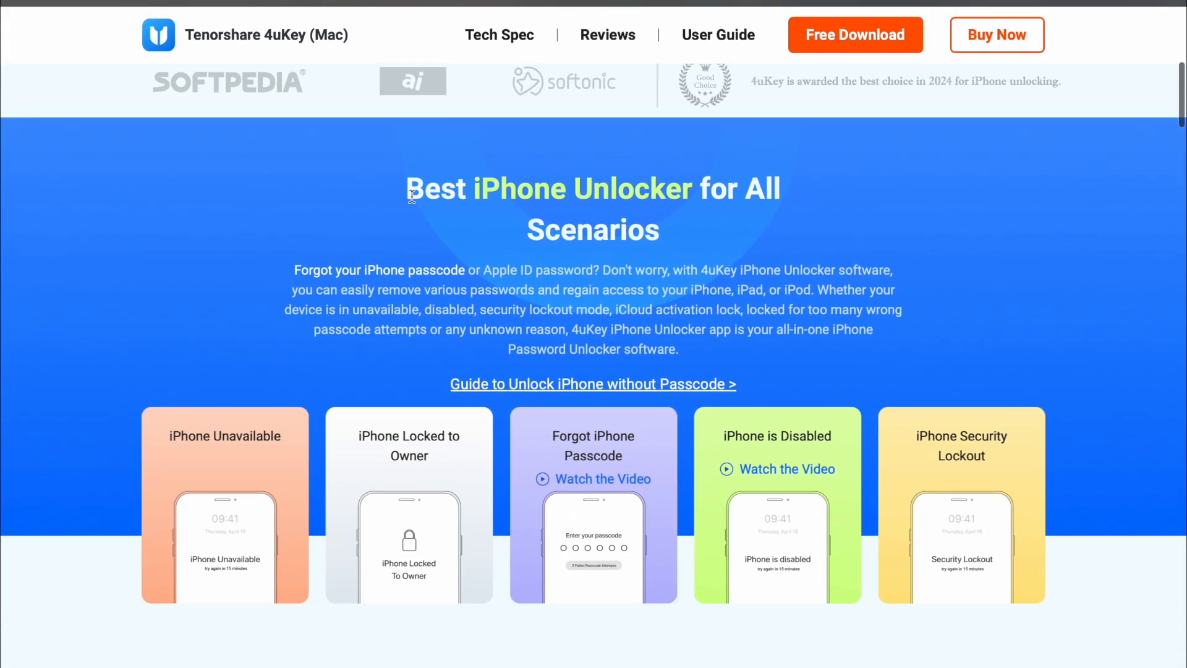
{"action": "scroll", "scroll_direction": "down", "scroll_amount": 3}
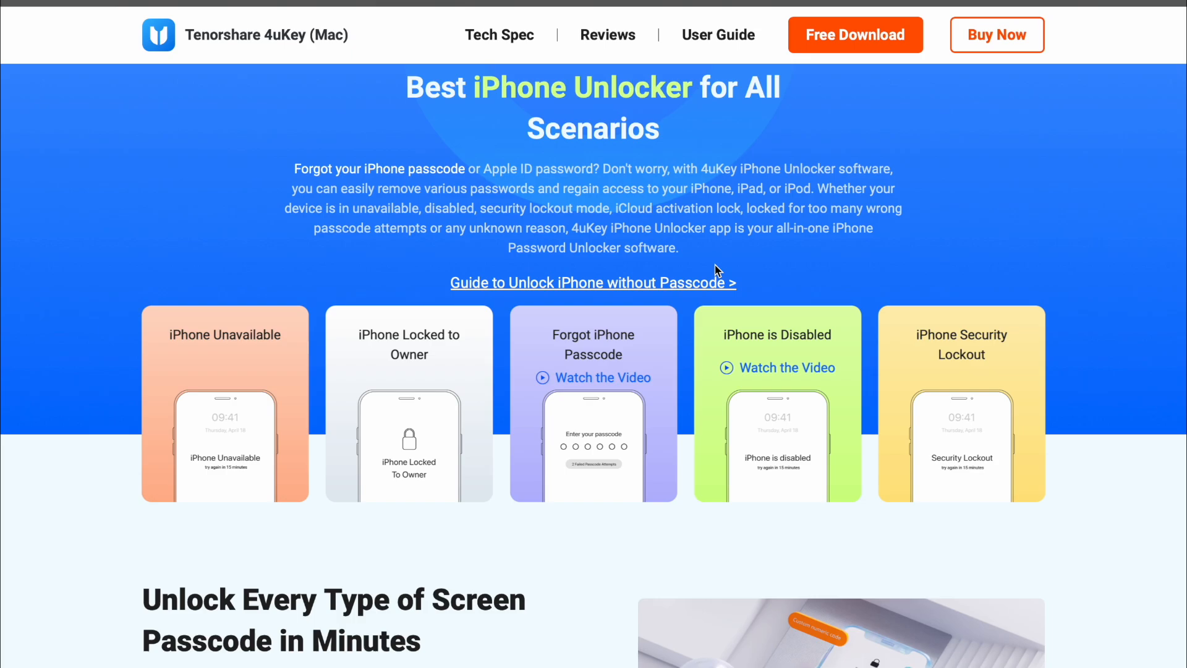
{"action": "mouse_move", "coordinate": [591, 414]}
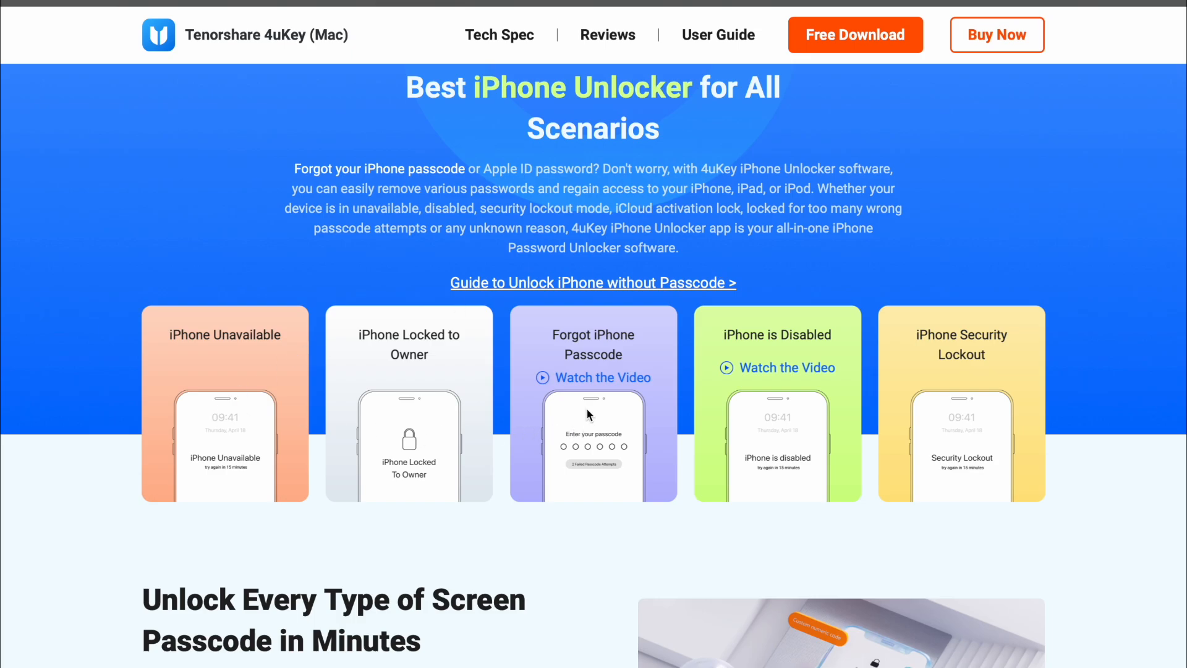
{"action": "mouse_move", "coordinate": [689, 424]}
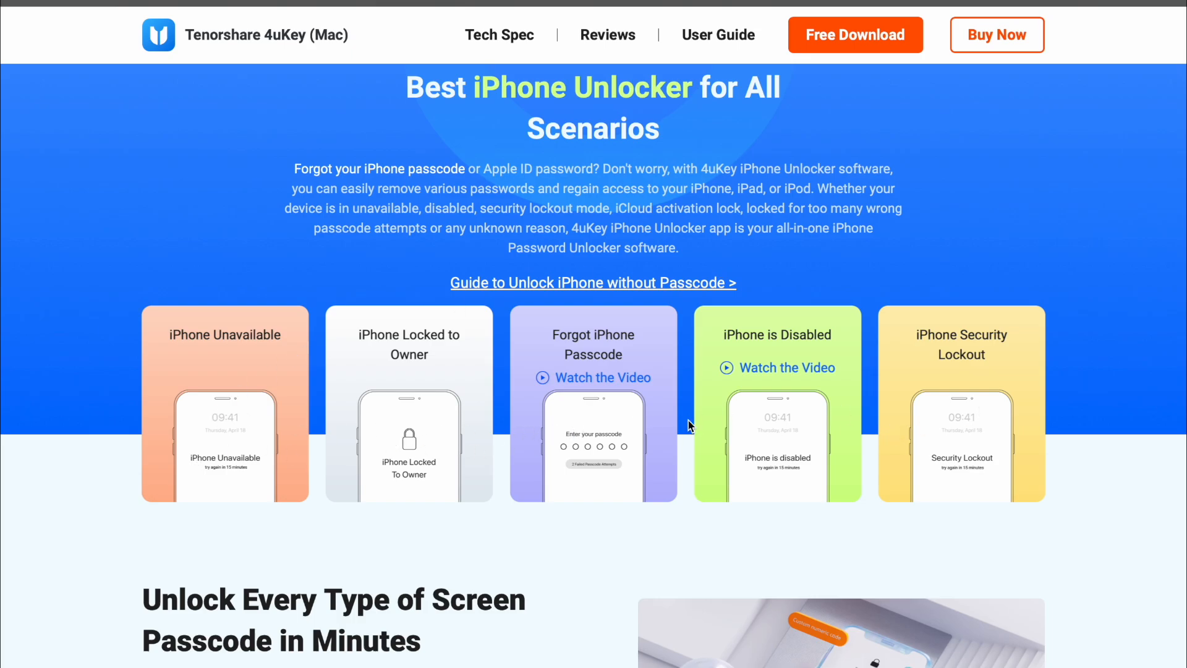
{"action": "scroll", "scroll_direction": "down", "scroll_amount": 3}
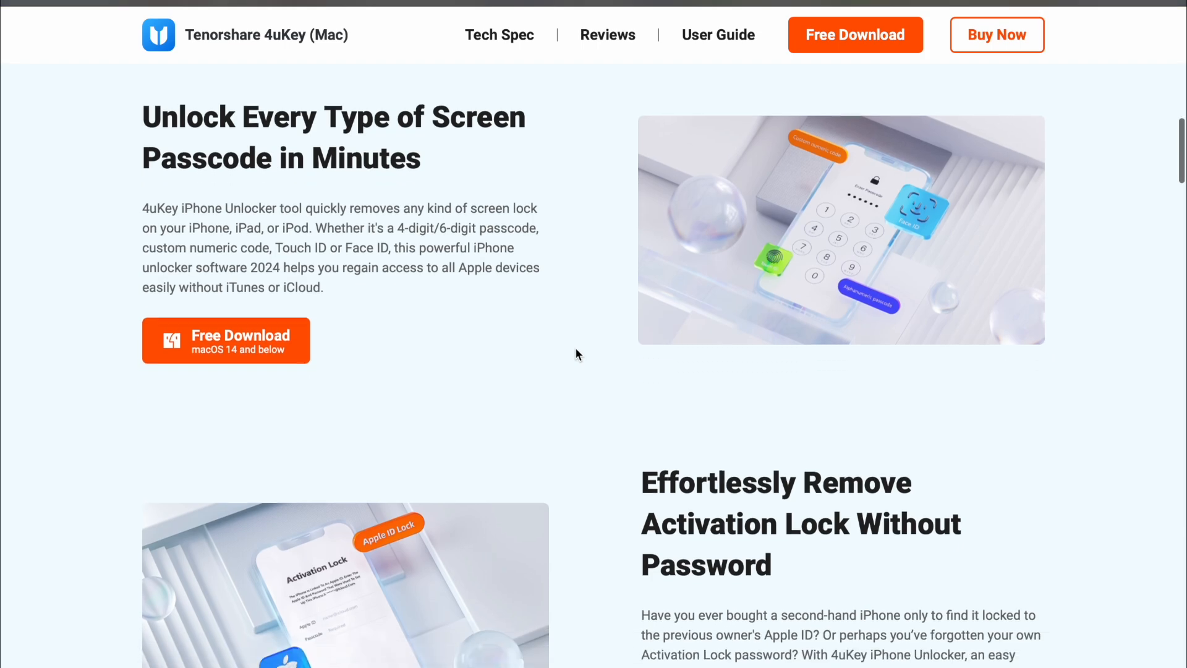
{"action": "scroll", "scroll_direction": "down", "scroll_amount": 3}
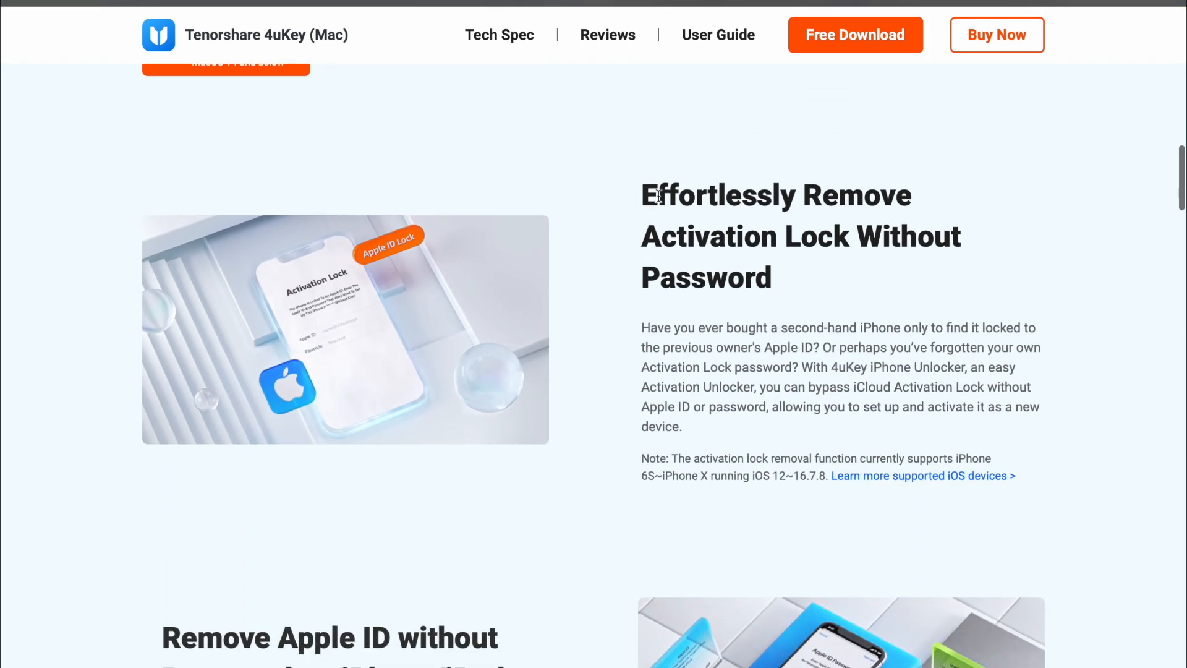
{"action": "scroll", "scroll_direction": "down", "scroll_amount": 3}
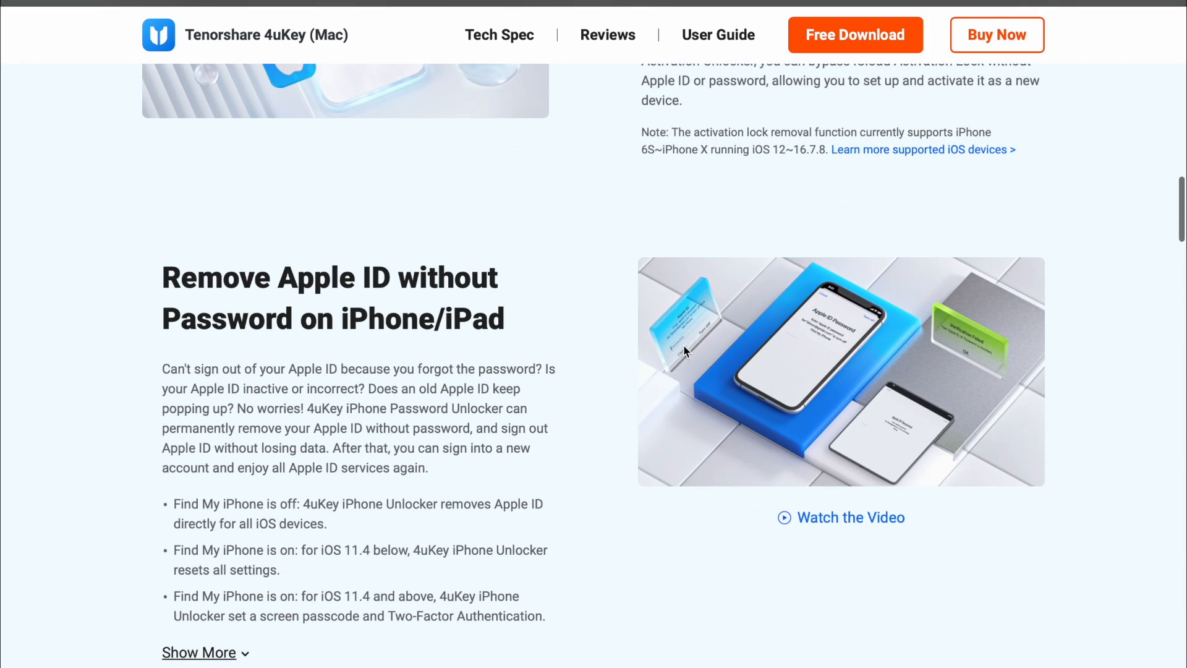
{"action": "scroll", "scroll_direction": "down", "scroll_amount": 3}
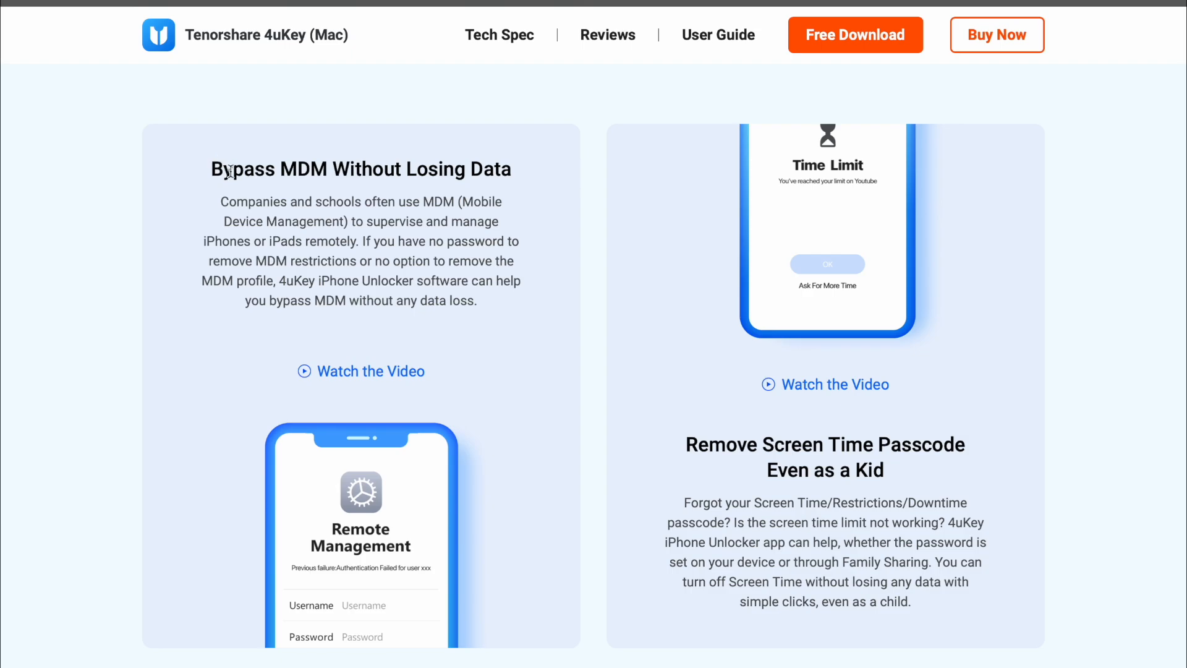
Highlight the Bypass MDM text, then scroll to Quickly View and Manage Passwords on iPhone and iPad
{"action": "left_click_drag", "start_coordinate": [216, 168], "coordinate": [476, 300]}
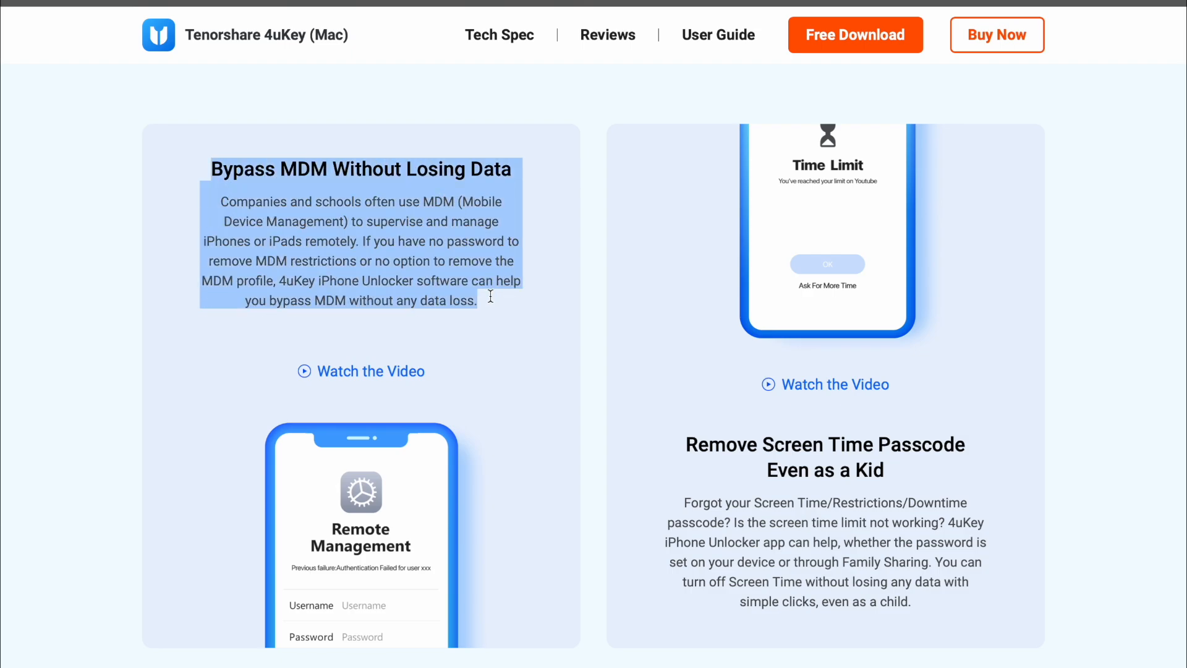
{"action": "scroll", "scroll_direction": "down", "scroll_amount": 3}
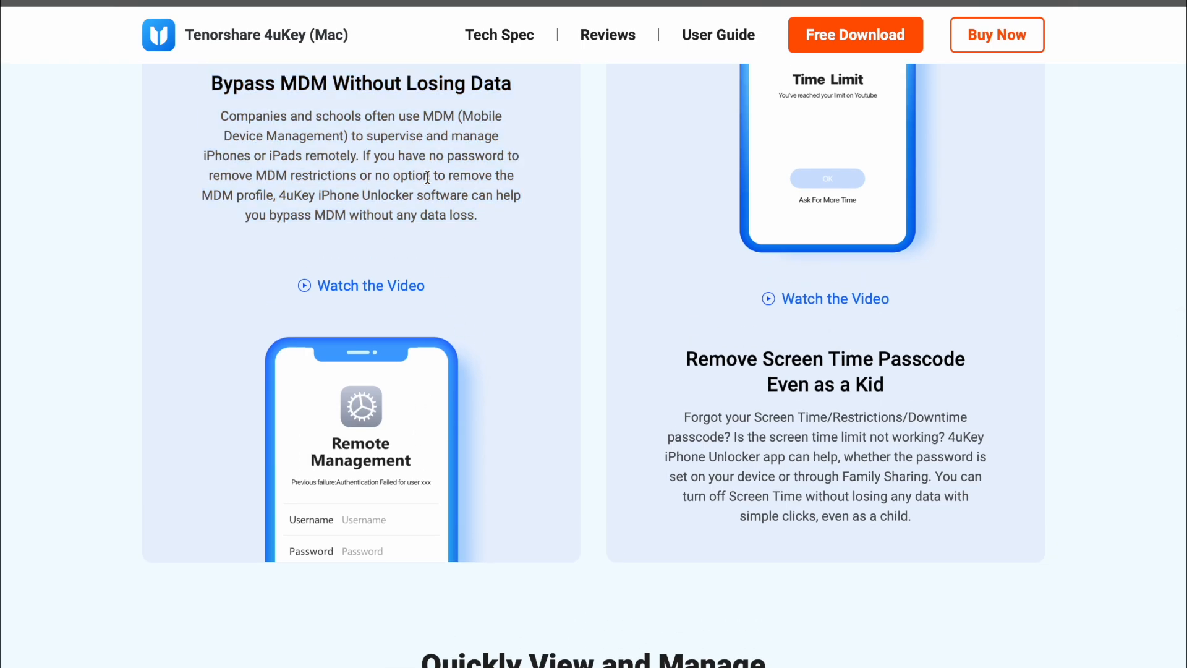
{"action": "scroll", "scroll_direction": "down", "scroll_amount": 3}
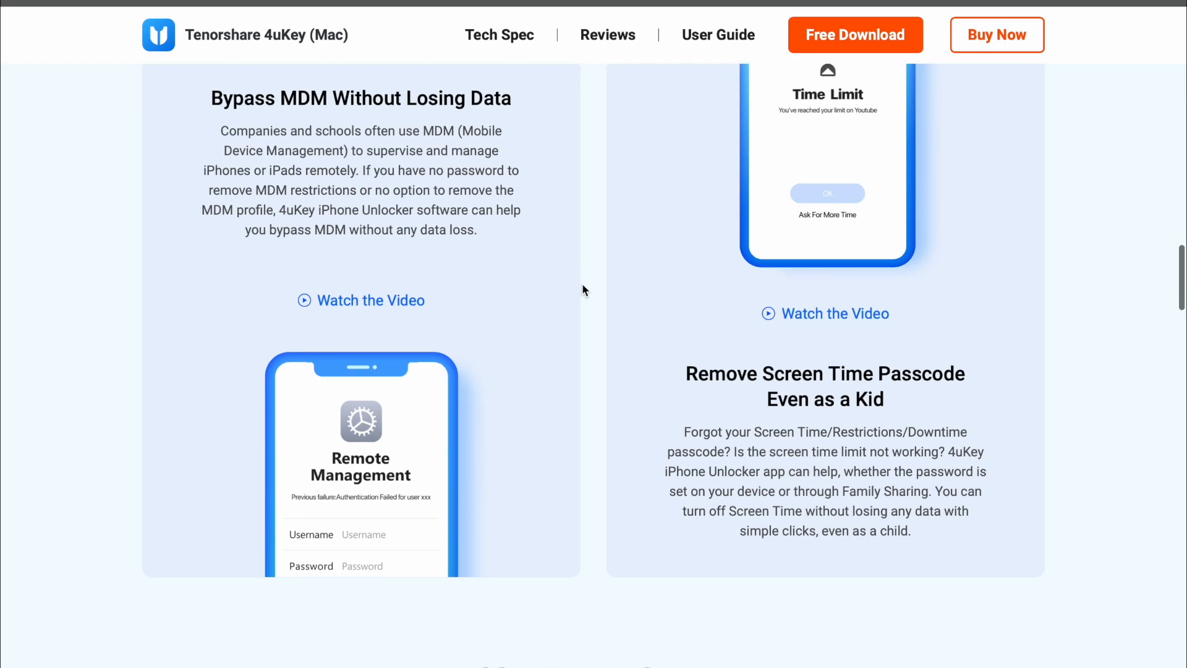
{"action": "scroll", "scroll_direction": "down", "scroll_amount": 3}
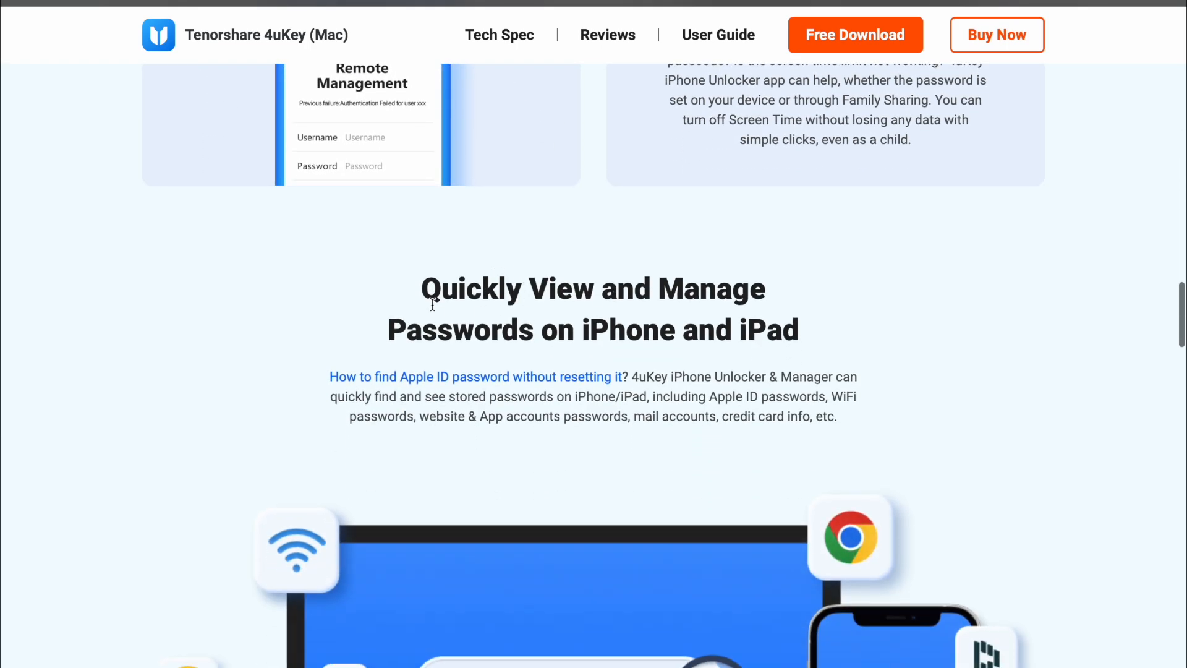
{"action": "scroll", "scroll_direction": "down", "scroll_amount": 3}
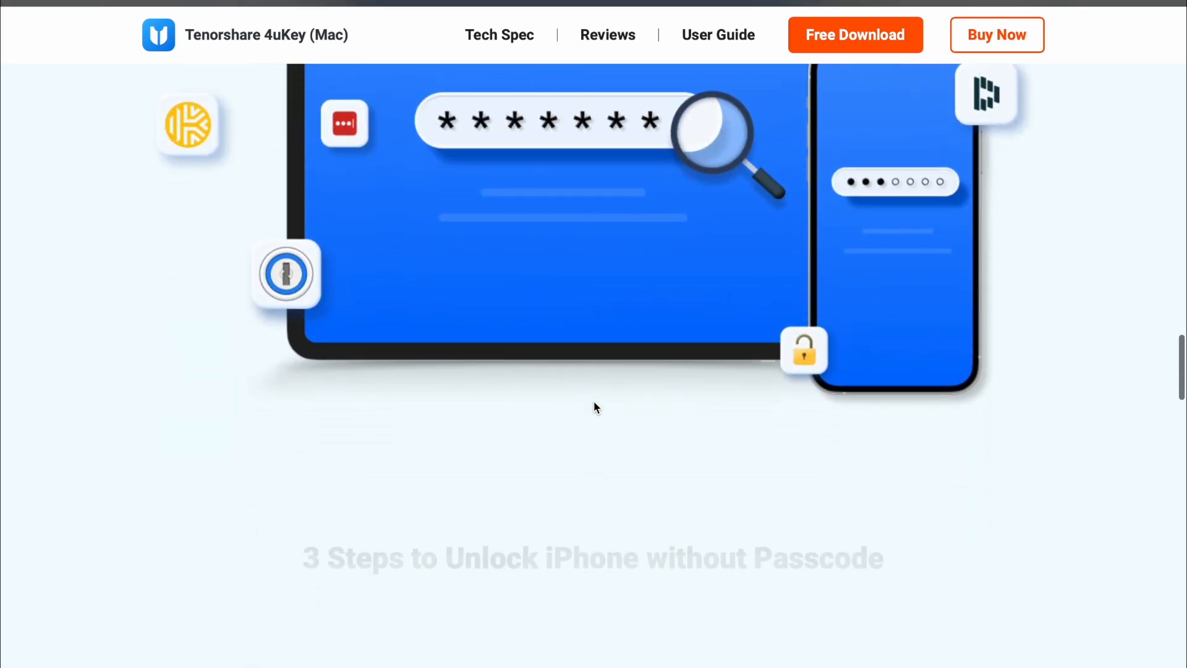
{"action": "scroll", "scroll_direction": "down", "scroll_amount": 3}
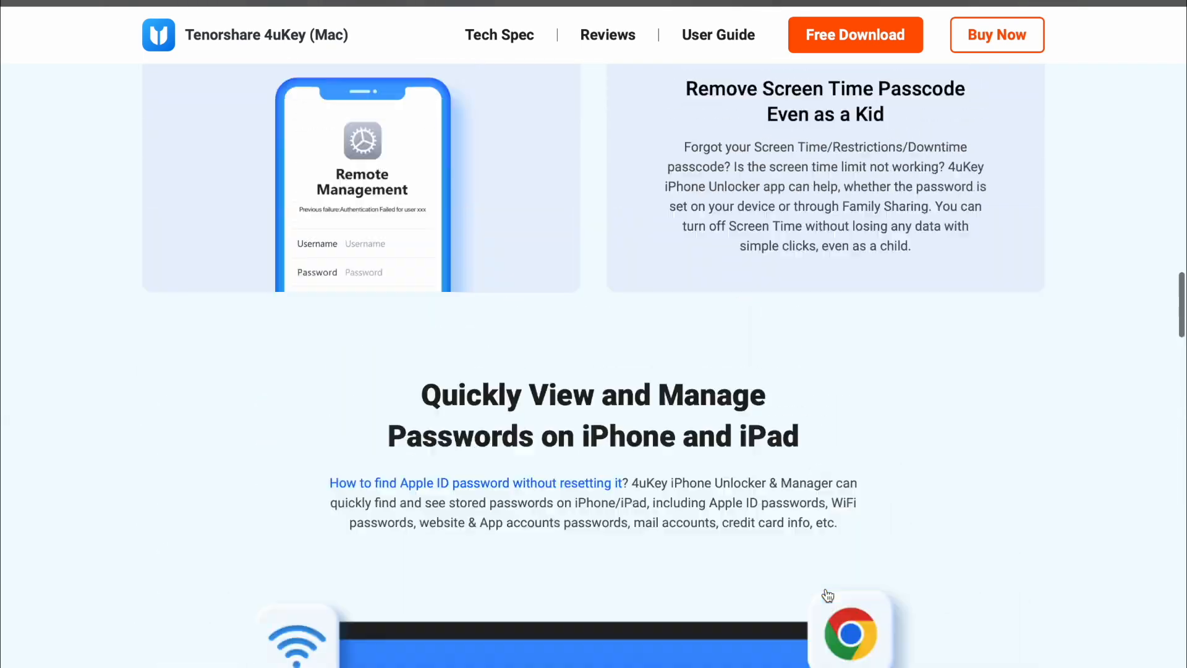
{"action": "scroll", "scroll_direction": "up", "scroll_amount": 3}
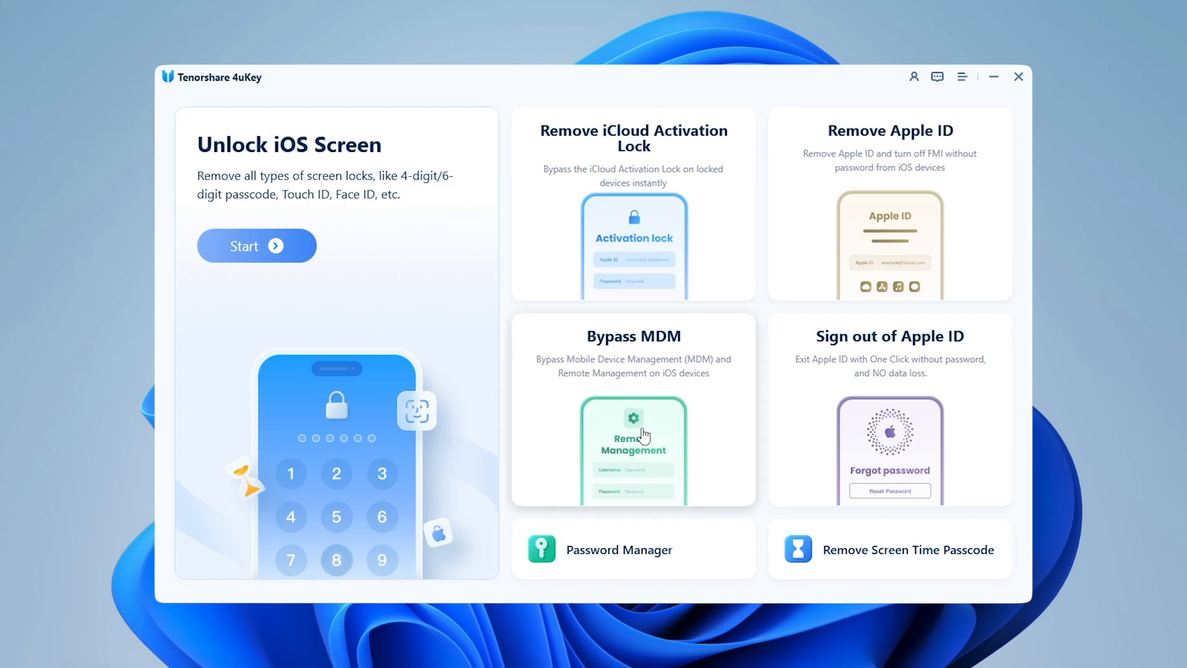
Start Bypass MDM on the iPad Air 5 and wait for 'MDM Bypassed Successfully'
{"action": "left_click", "coordinate": [634, 416]}
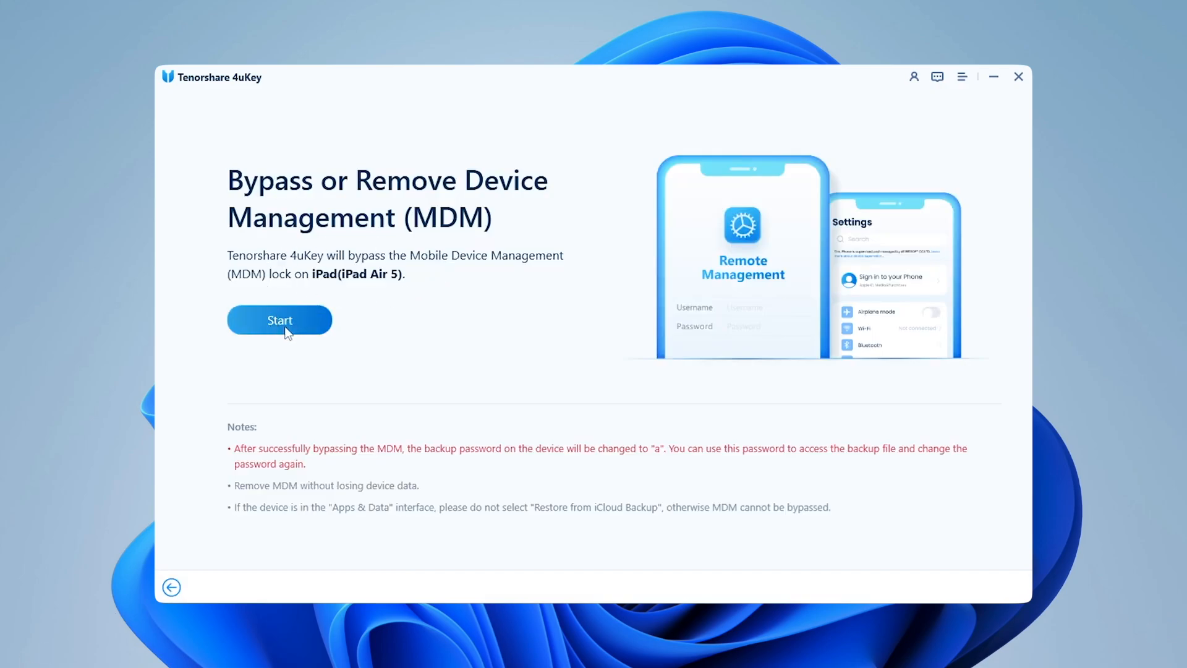
{"action": "left_click", "coordinate": [279, 319]}
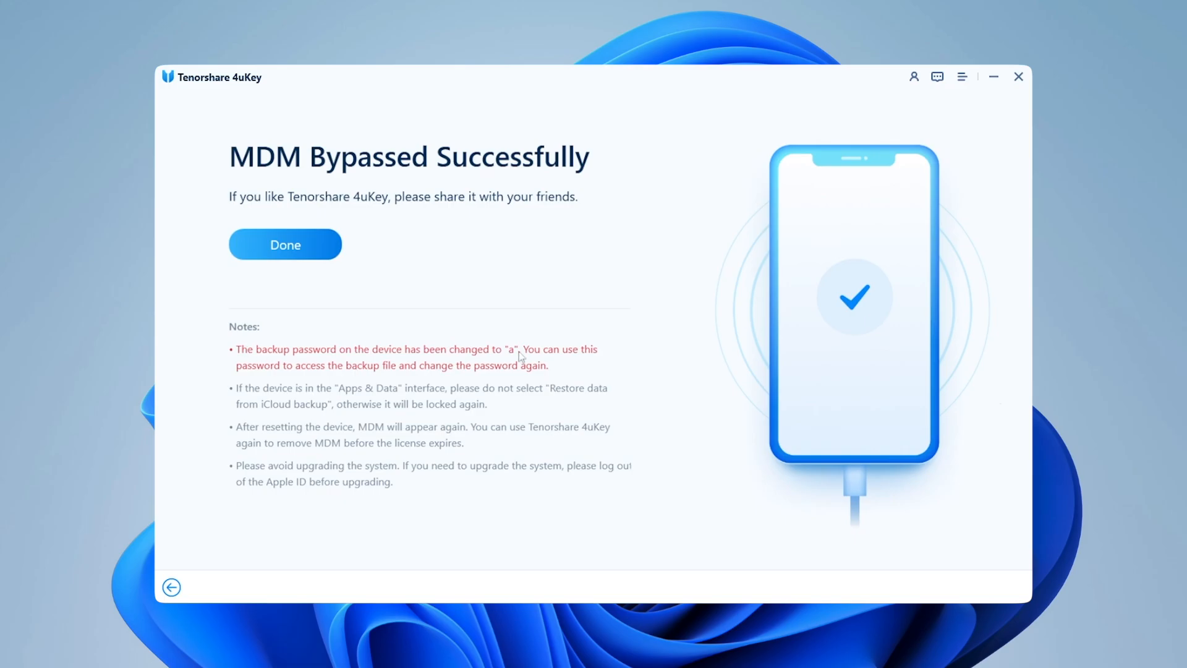
{"action": "mouse_move", "coordinate": [634, 378]}
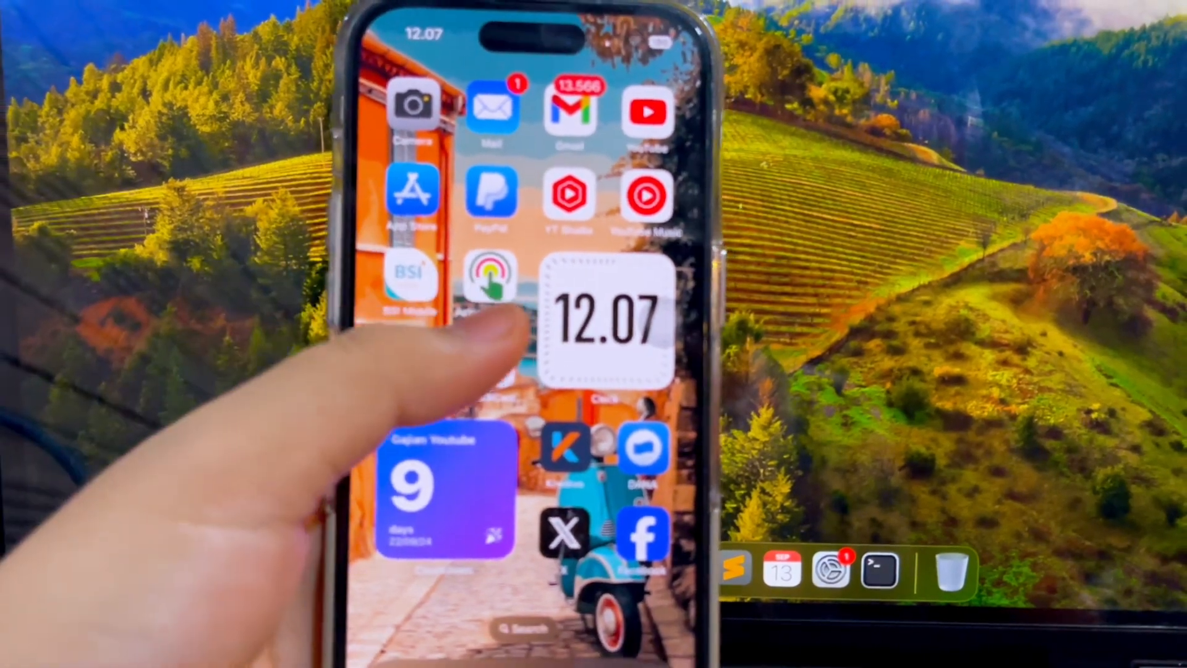
View General > About on the iPhone, then scroll the General list to VPN & Device Management
{"action": "scroll", "scroll_direction": "left", "scroll_amount": 3}
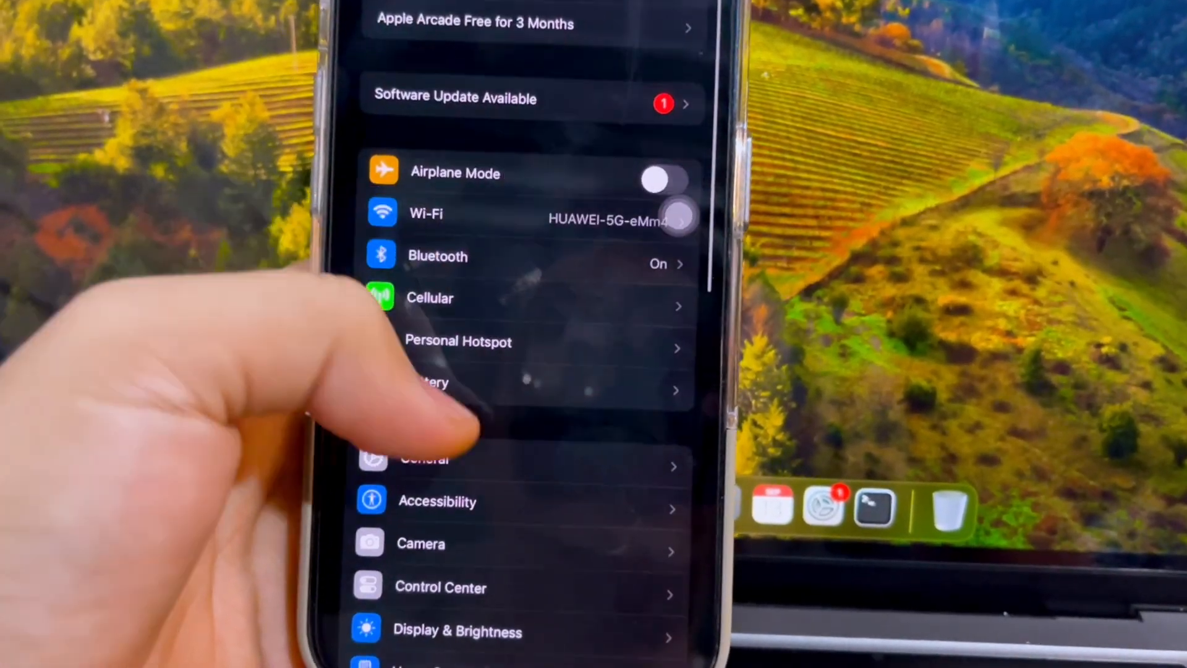
{"action": "left_click", "coordinate": [425, 459]}
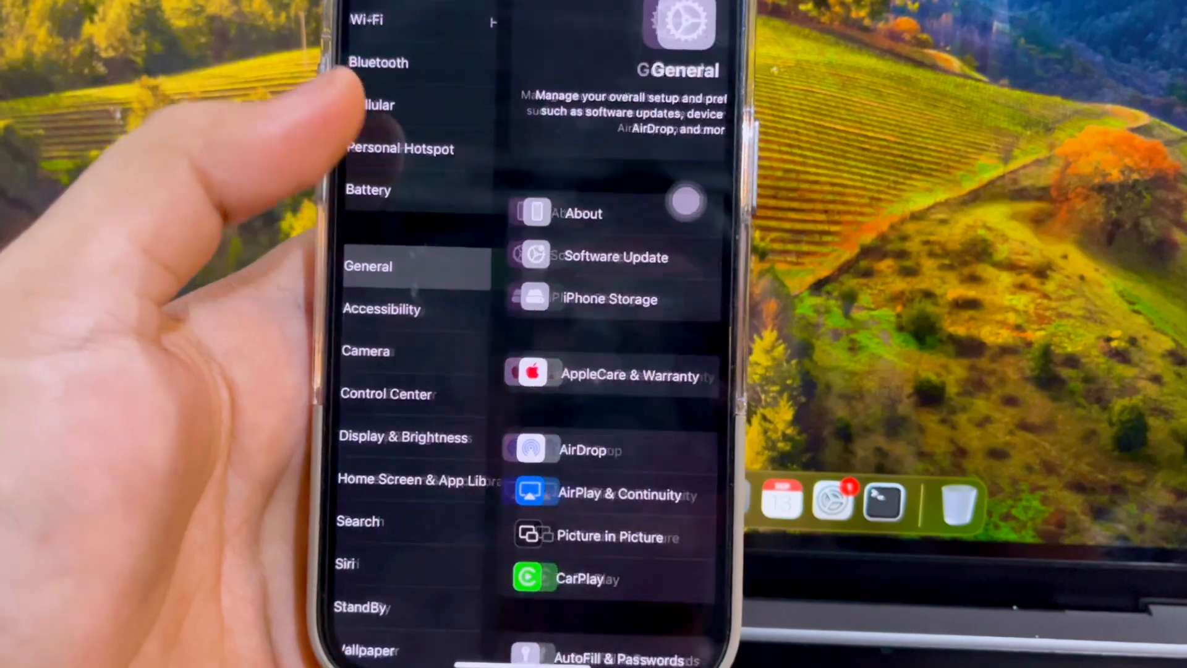
{"action": "left_click", "coordinate": [583, 214]}
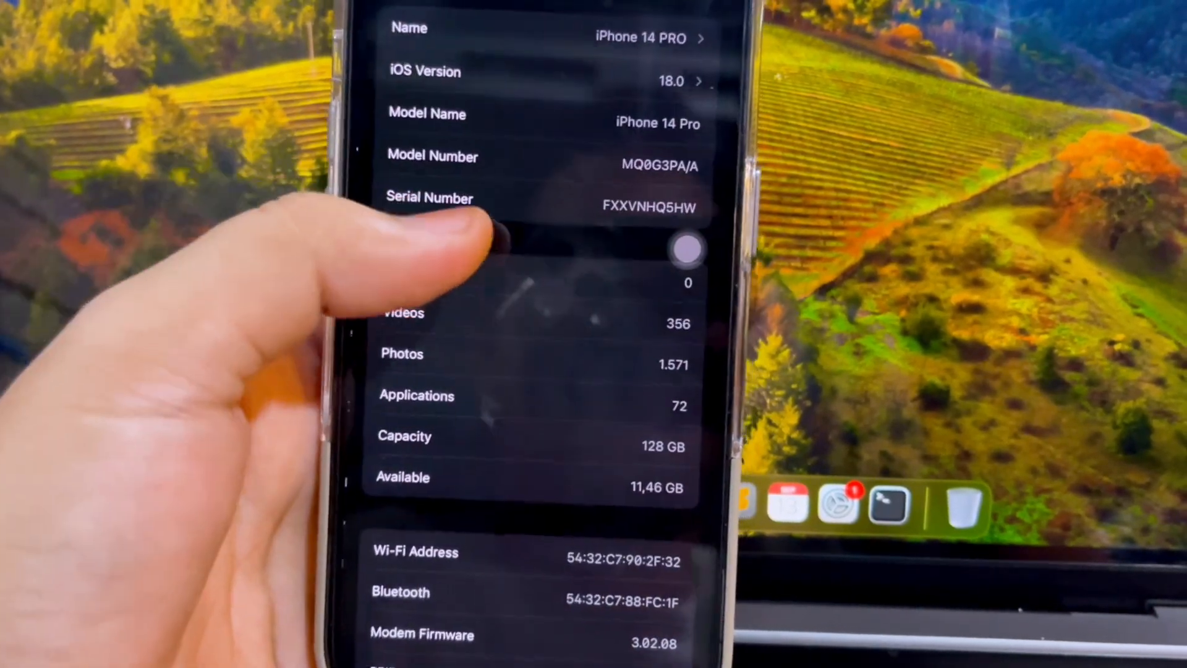
{"action": "scroll", "scroll_direction": "down", "scroll_amount": 3}
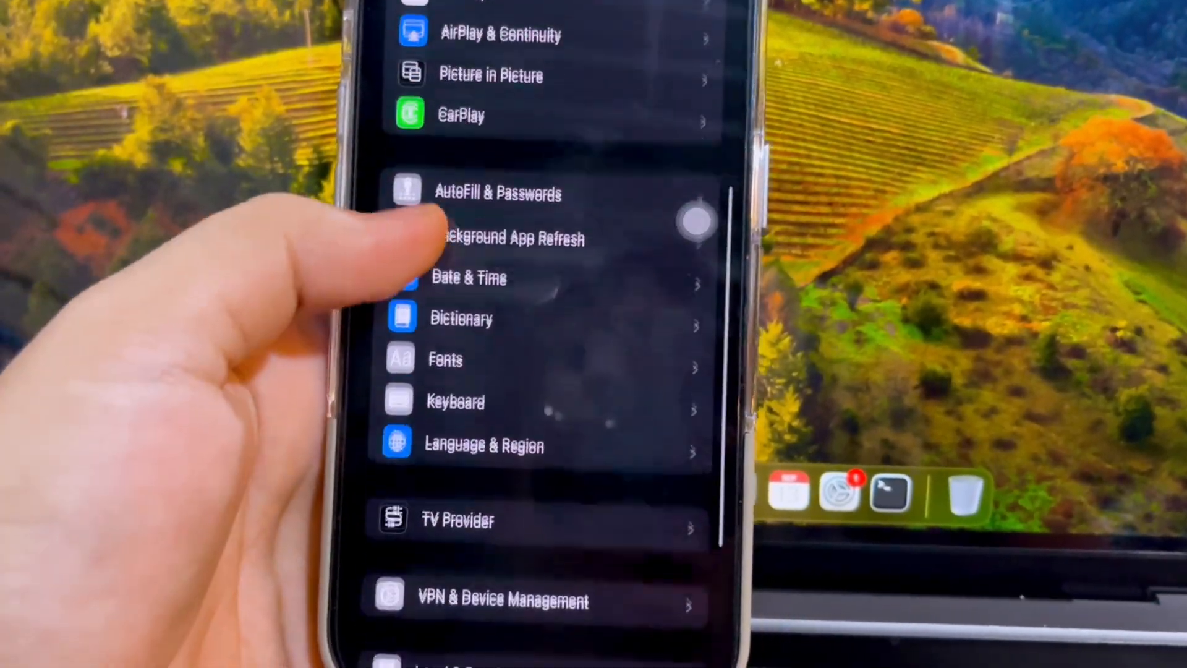